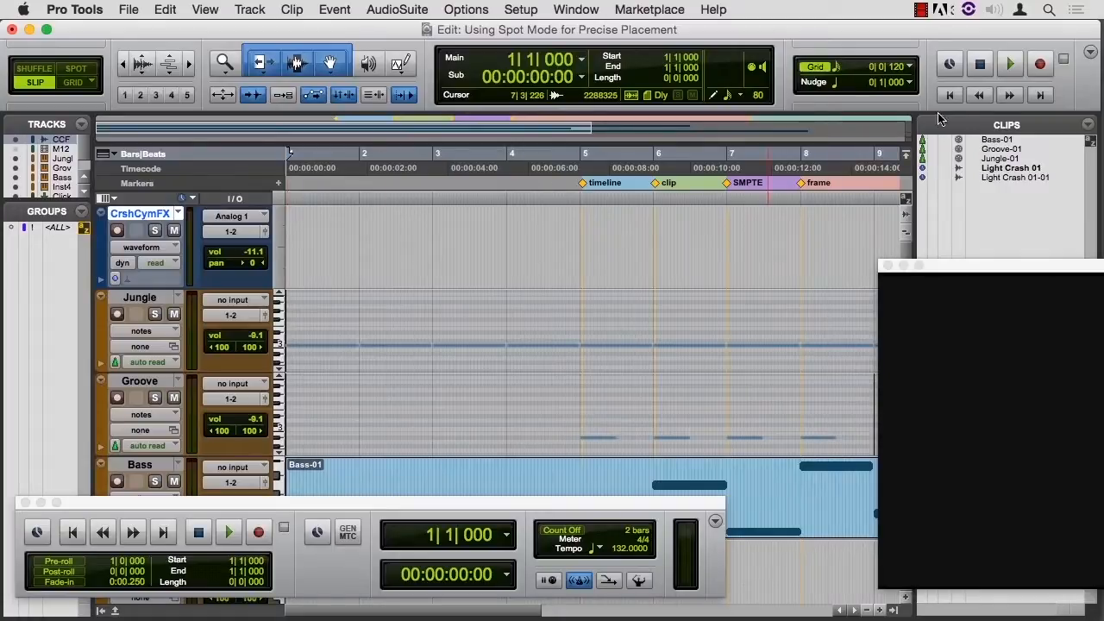
{"action": "mouse_move", "coordinate": [1018, 169]}
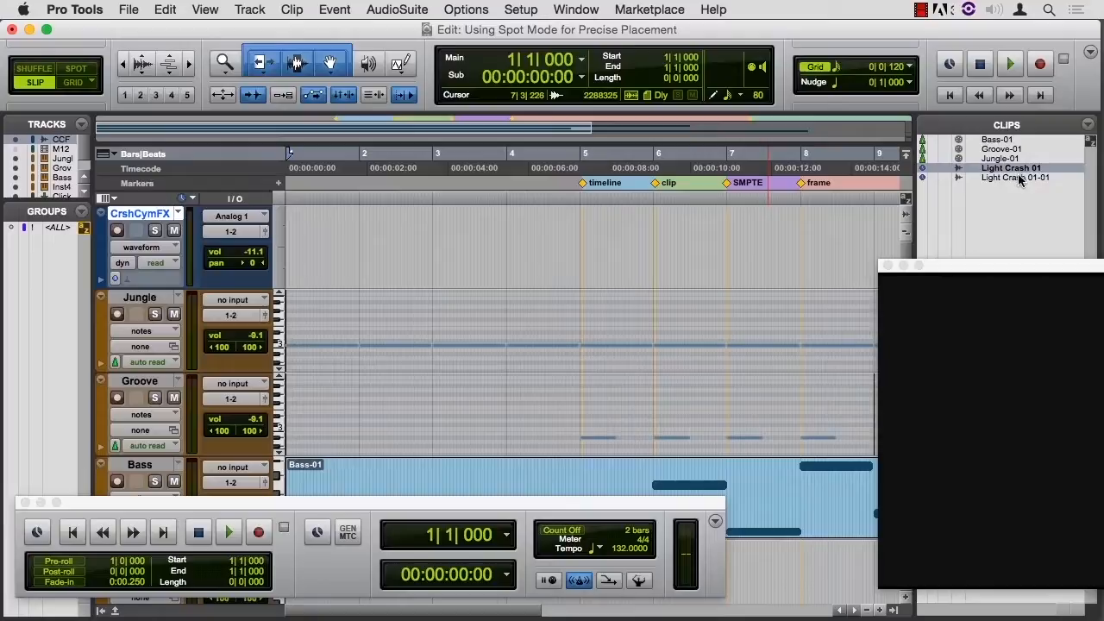
{"action": "mouse_move", "coordinate": [1021, 178]}
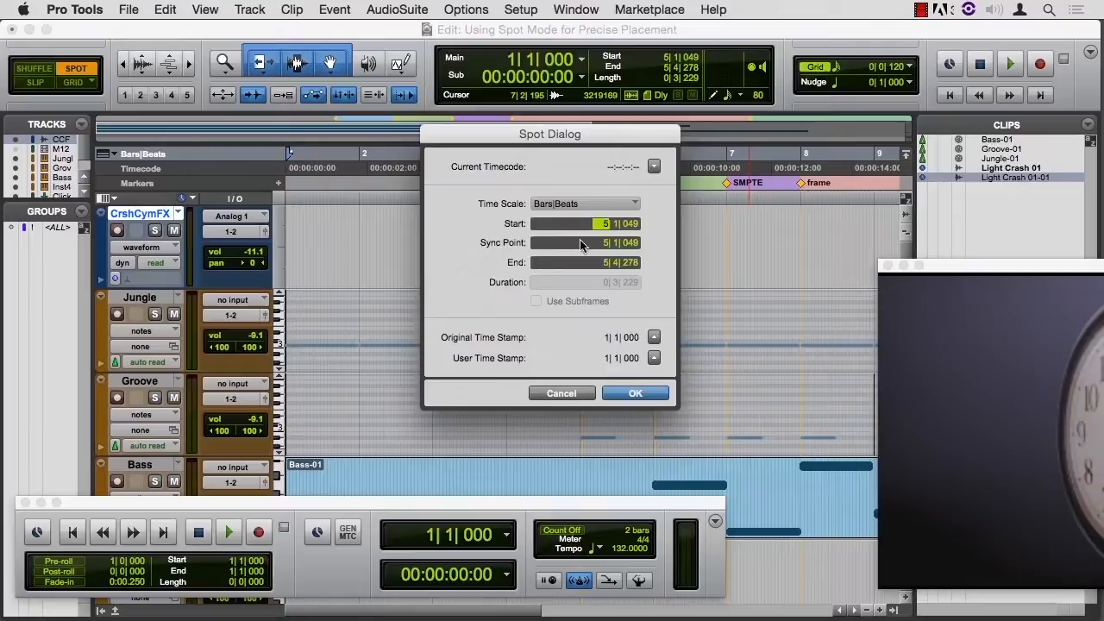
{"action": "mouse_move", "coordinate": [629, 228]}
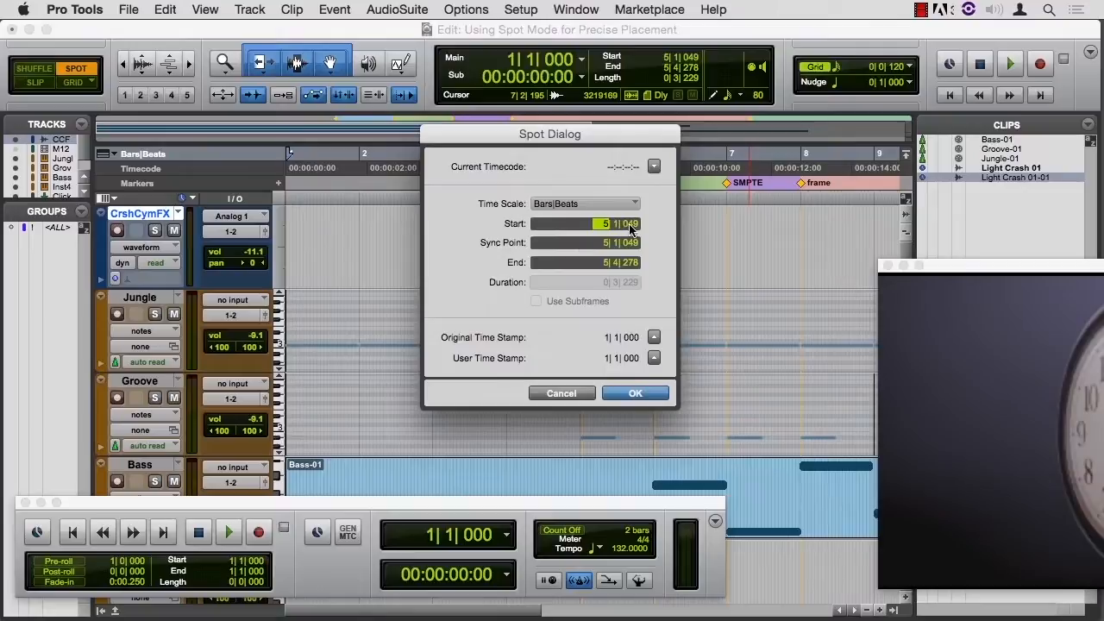
{"action": "mouse_move", "coordinate": [607, 207]}
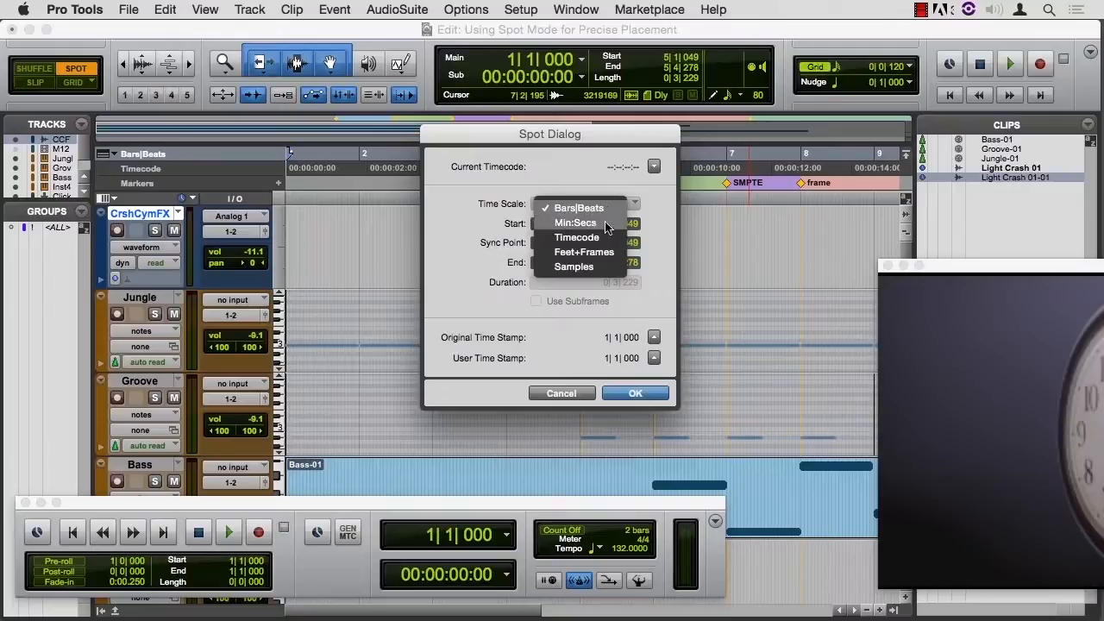
{"action": "mouse_move", "coordinate": [607, 262]}
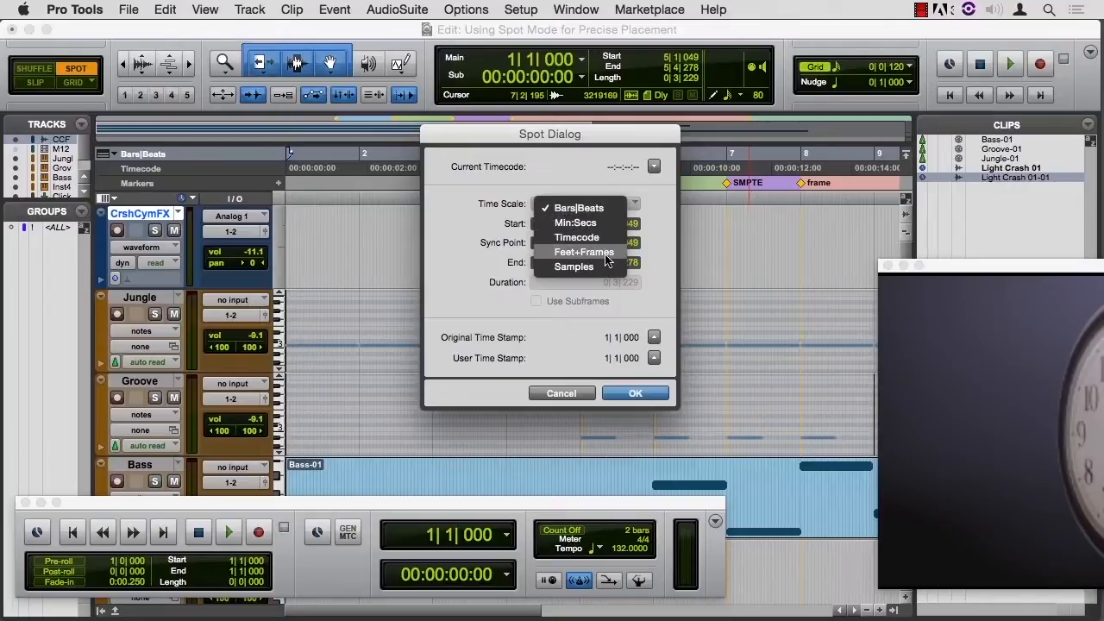
{"action": "mouse_move", "coordinate": [628, 311]}
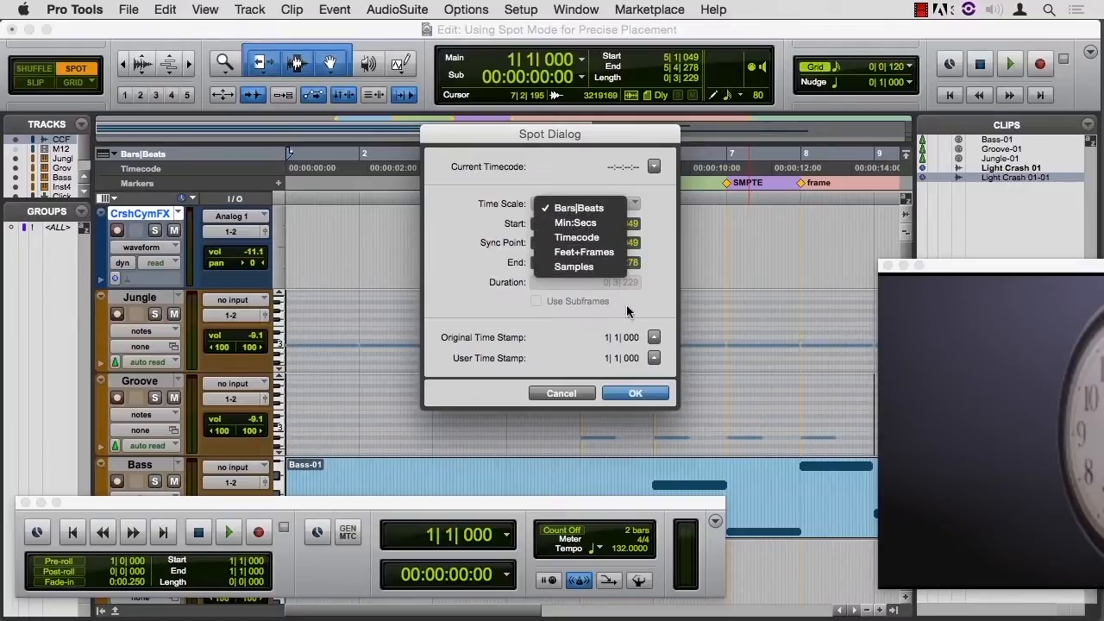
Step: Spot each Light Crash clip's Sync Point to bars 5–8 in Bars|Beats and confirm placement
{"action": "left_click", "coordinate": [580, 207]}
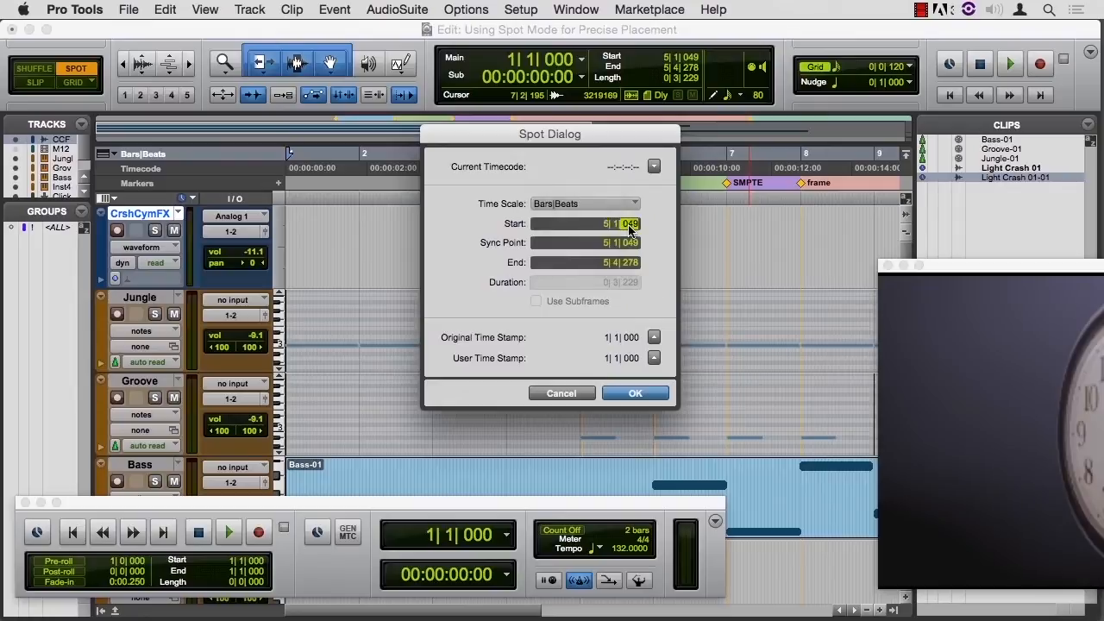
{"action": "left_click", "coordinate": [635, 394]}
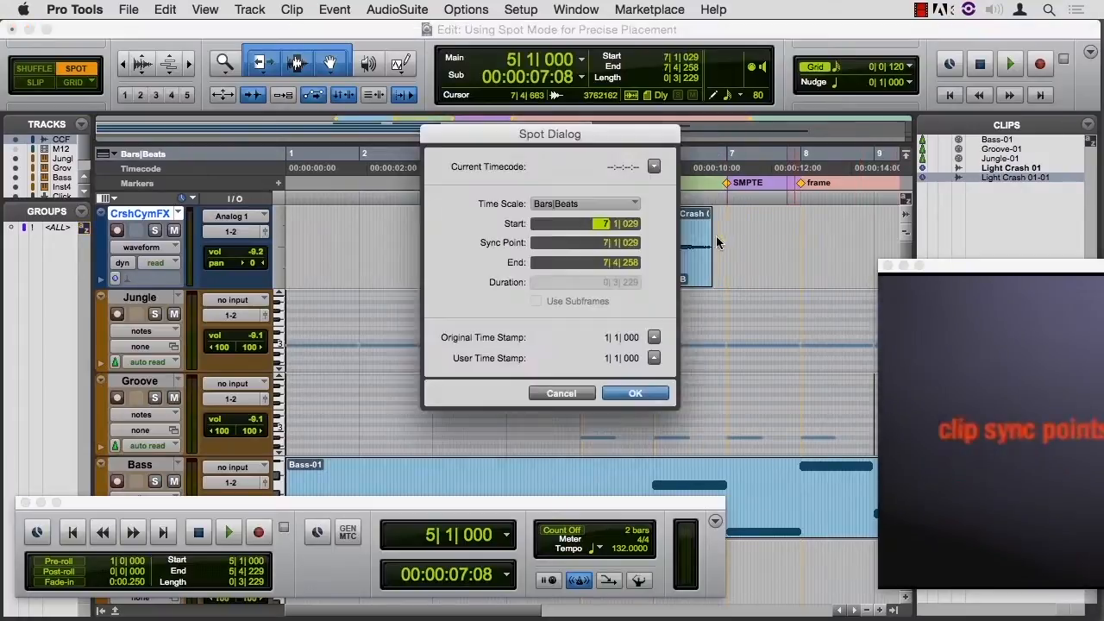
{"action": "left_click", "coordinate": [634, 393]}
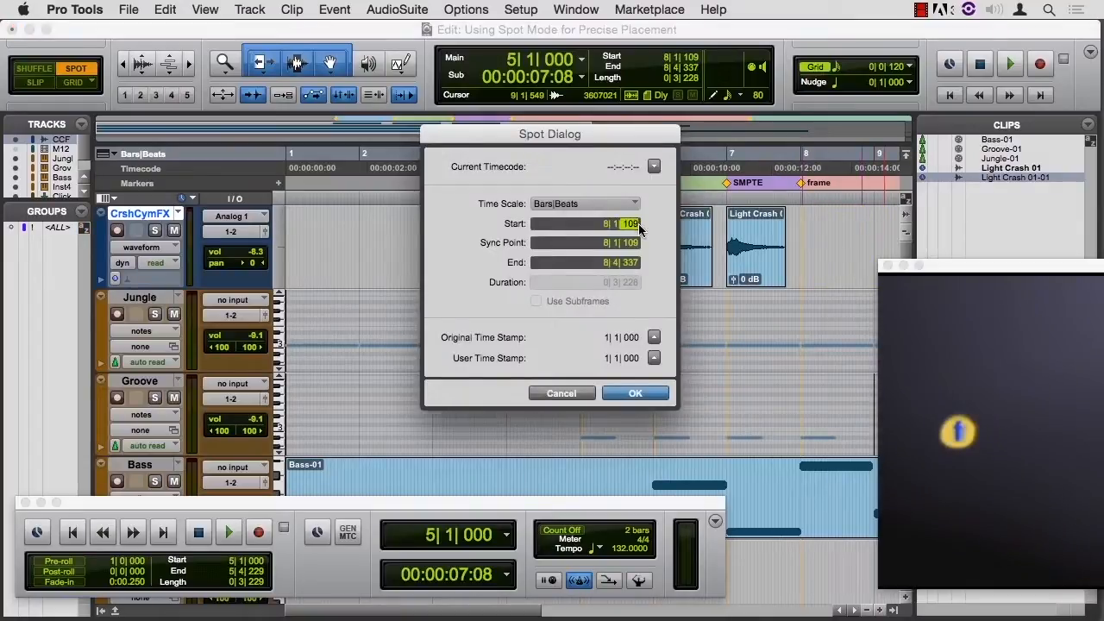
{"action": "left_click", "coordinate": [635, 394]}
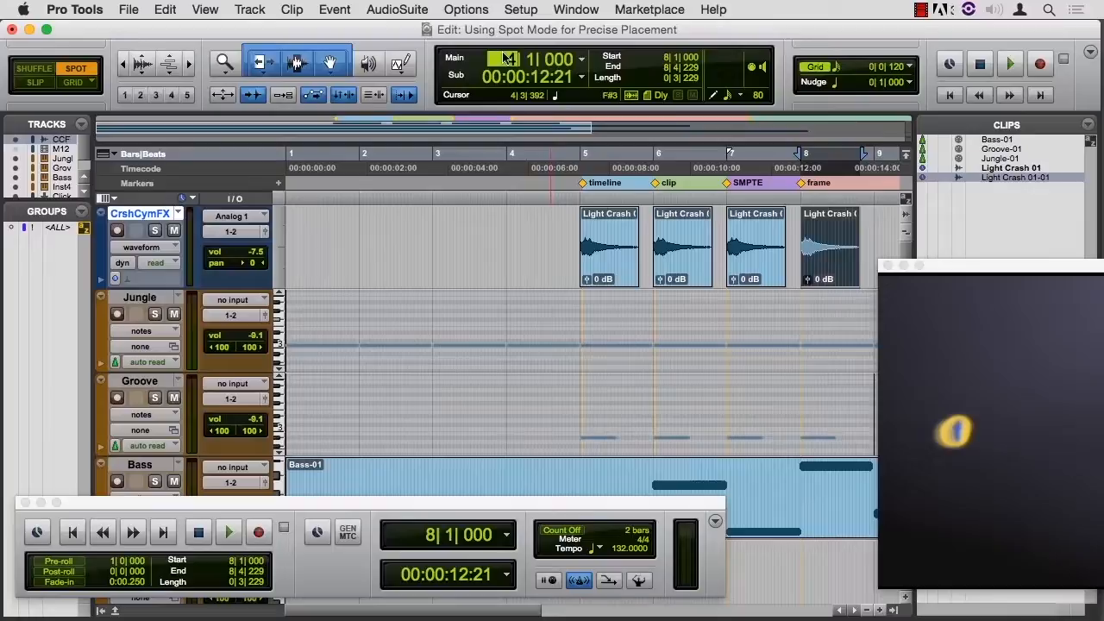
{"action": "left_click", "coordinate": [228, 531]}
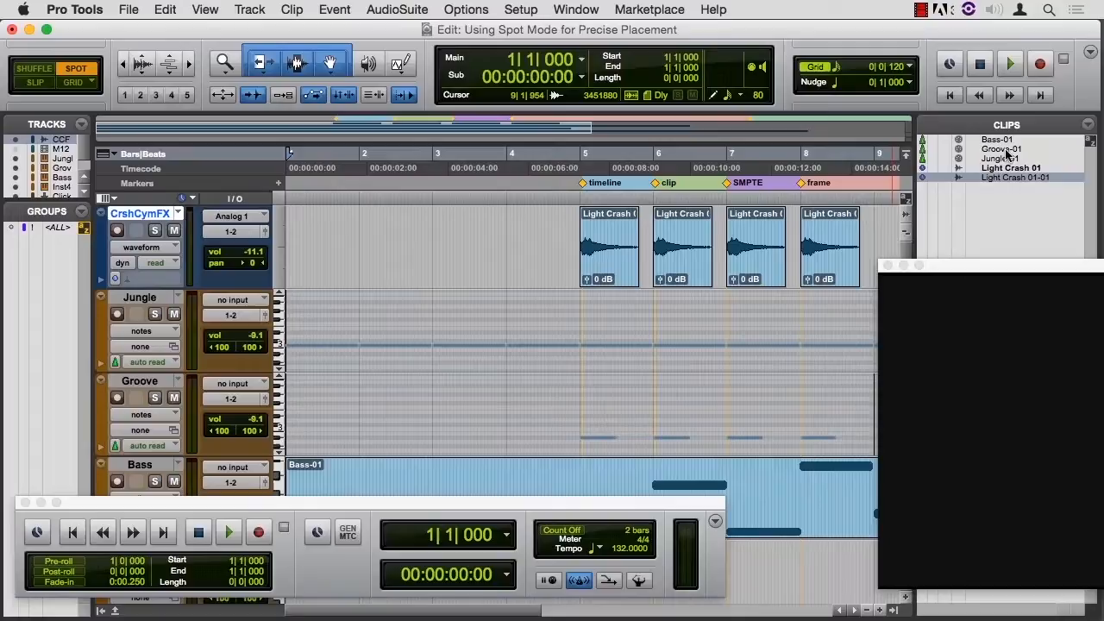
{"action": "mouse_move", "coordinate": [1021, 176]}
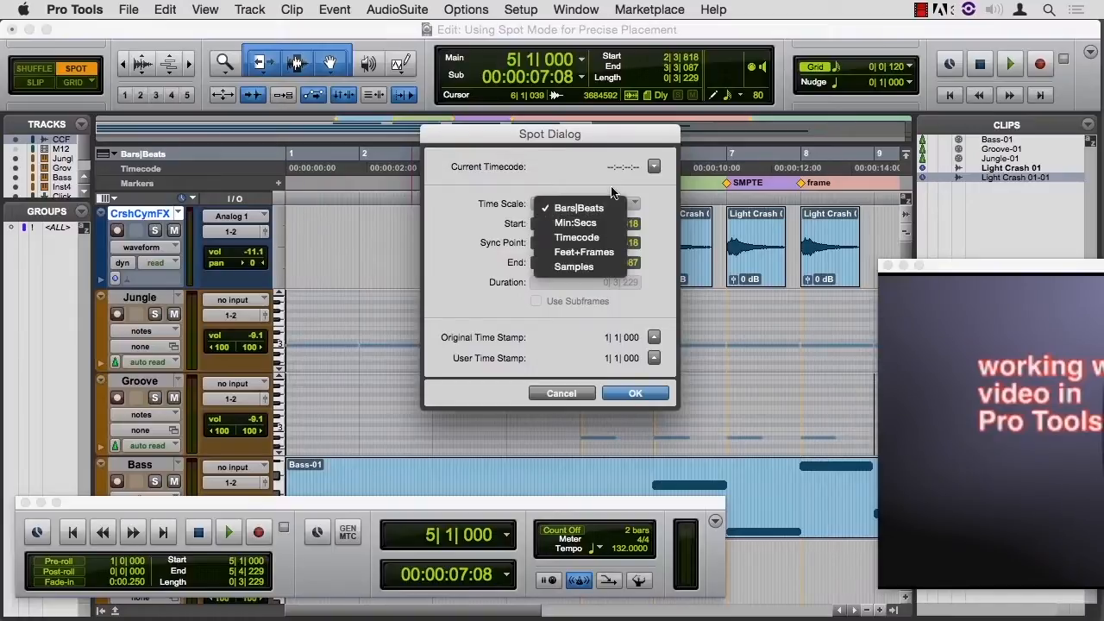
Step: Keep Bars|Beats in the Spot Dialog and cancel it, leaving the four crash clips unmoved
{"action": "left_click", "coordinate": [578, 207]}
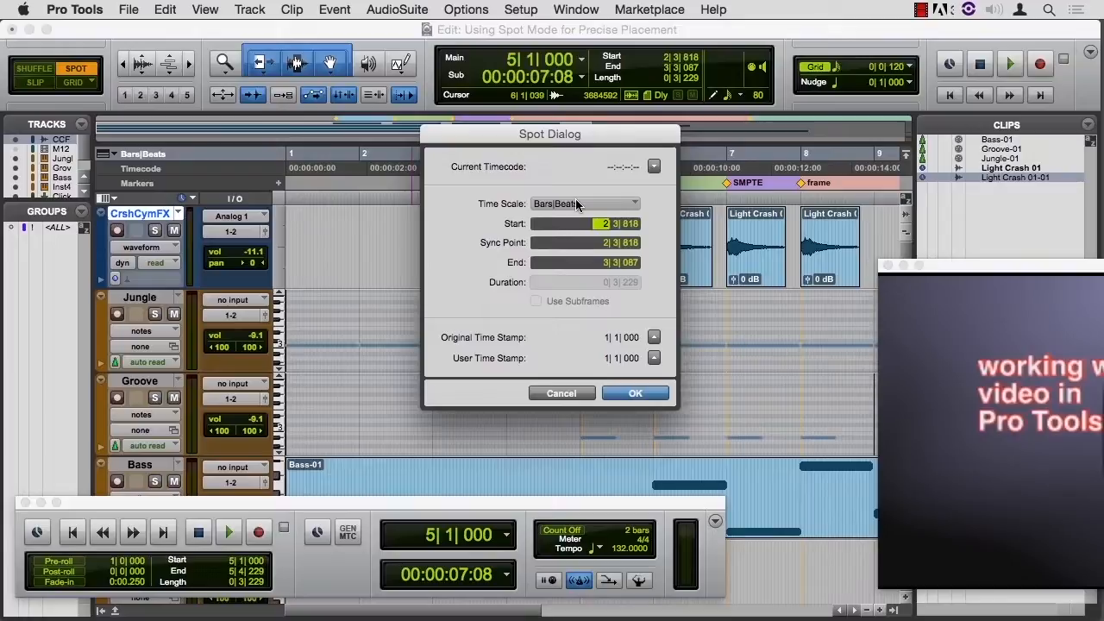
{"action": "mouse_move", "coordinate": [435, 297]}
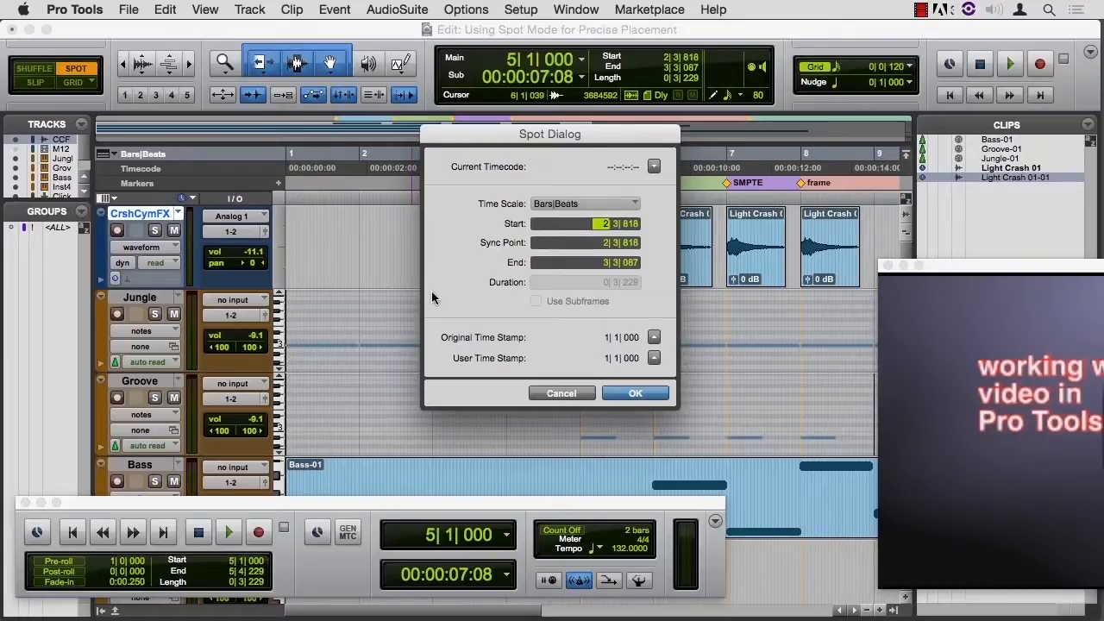
{"action": "mouse_move", "coordinate": [757, 269]}
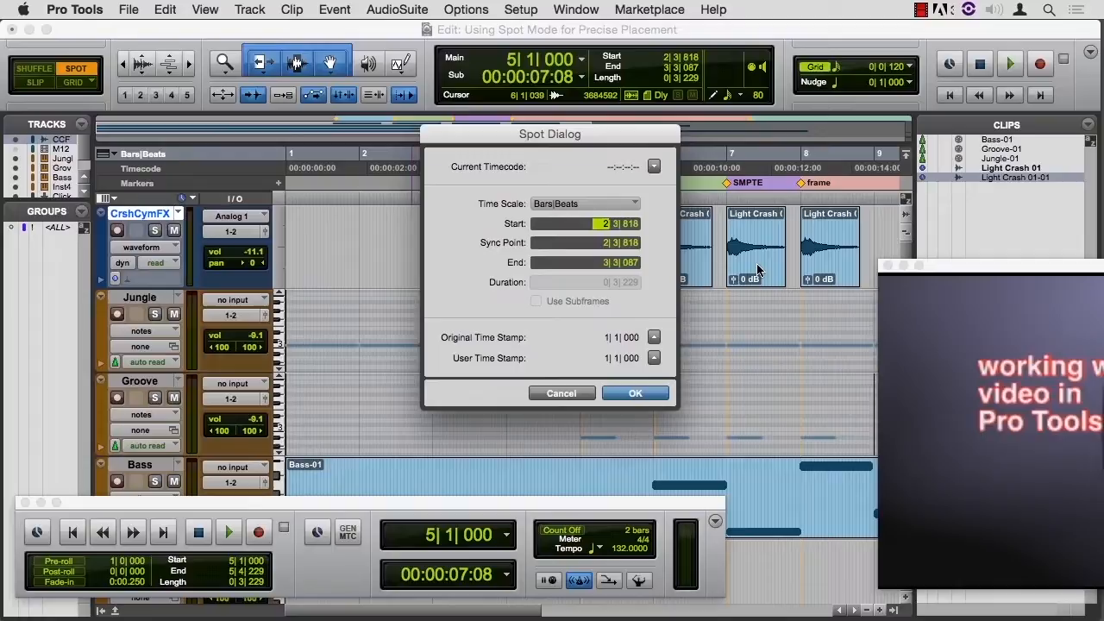
{"action": "left_click", "coordinate": [635, 393]}
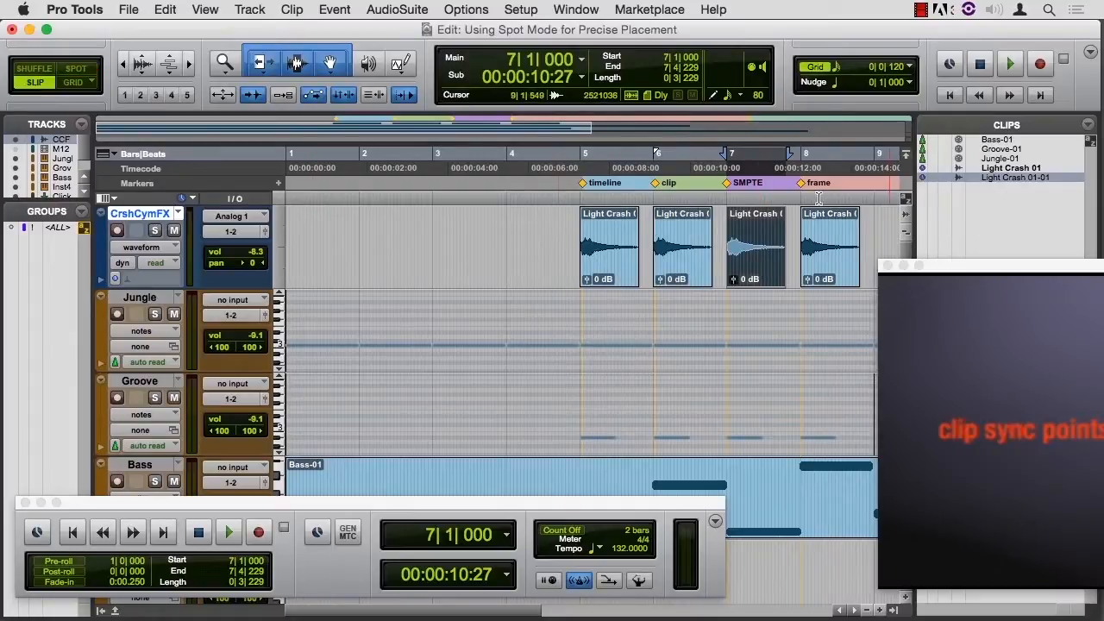
Step: Place the edit cursor inside bar 6 and select the Pencil tool for freehand automation
{"action": "left_click", "coordinate": [538, 59]}
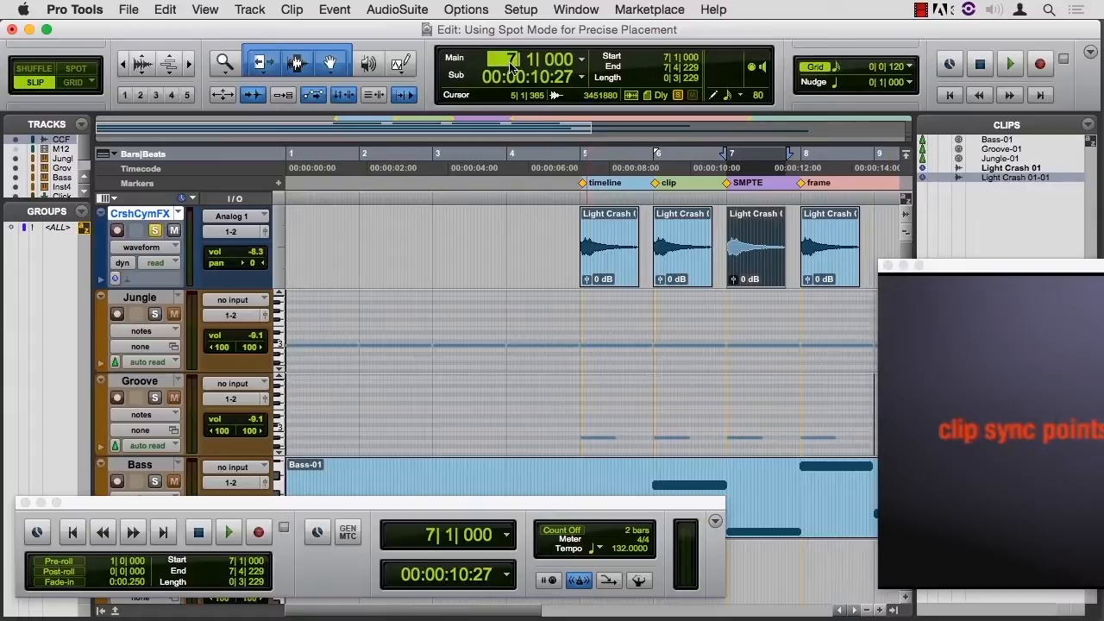
{"action": "left_click", "coordinate": [228, 531]}
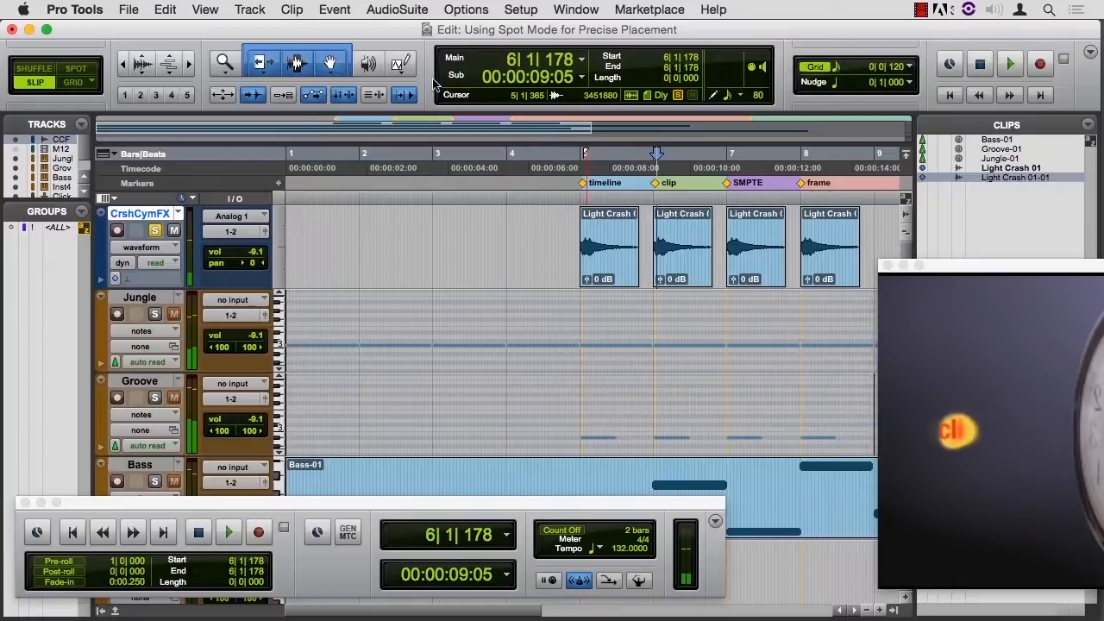
{"action": "left_click", "coordinate": [400, 65]}
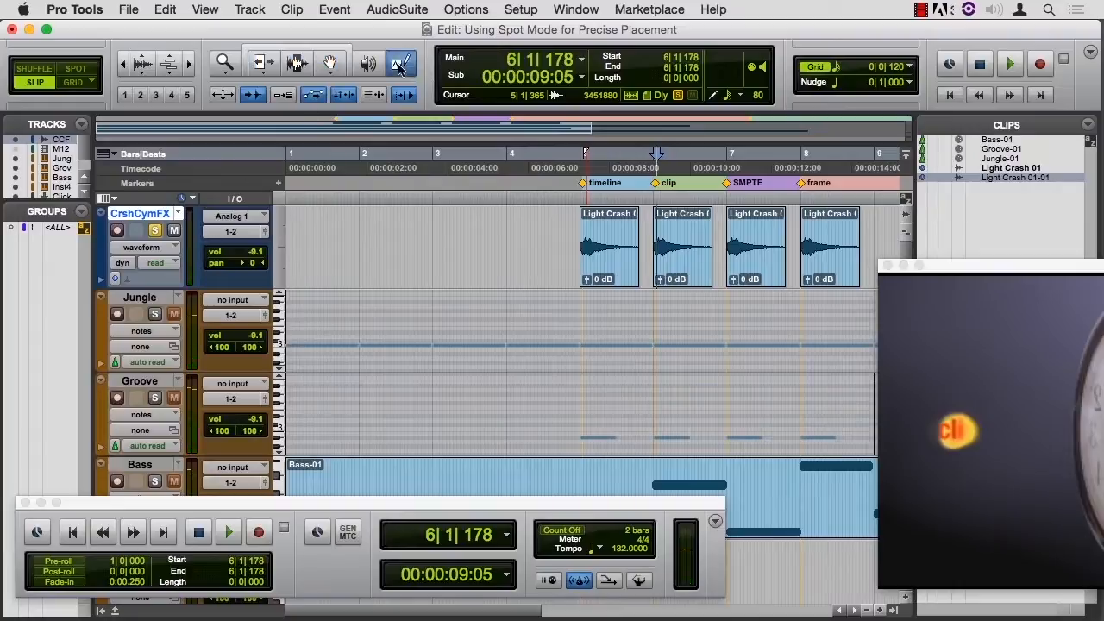
{"action": "left_click", "coordinate": [401, 62]}
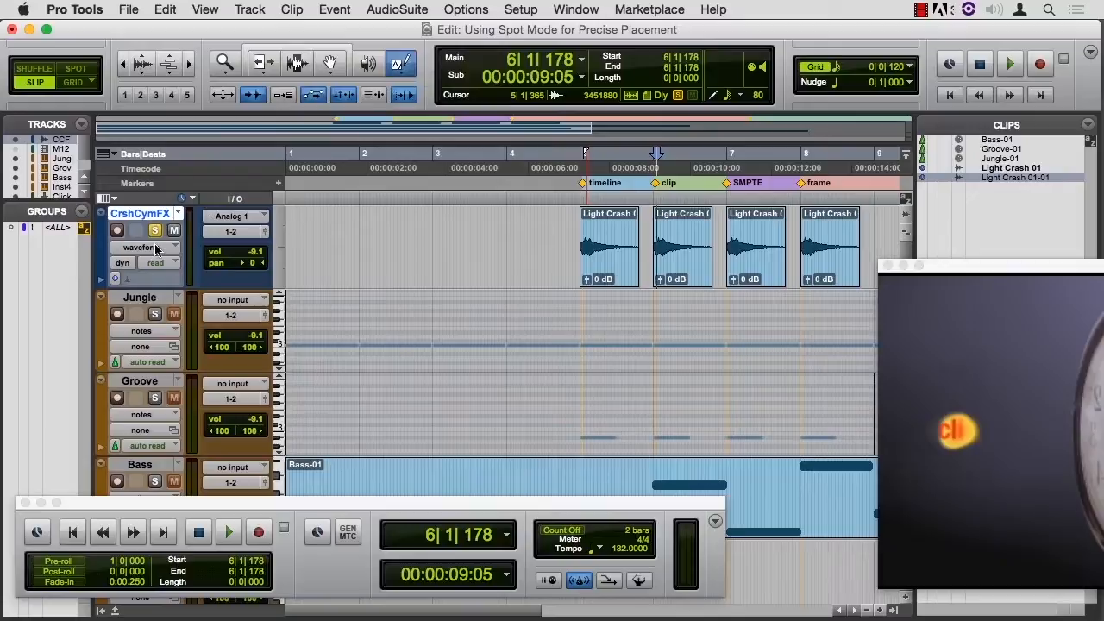
Step: Show CrshCymFX Volume view, draw and audition the zigzag automation, keeping the Triangle pencil shape
{"action": "left_click", "coordinate": [142, 248]}
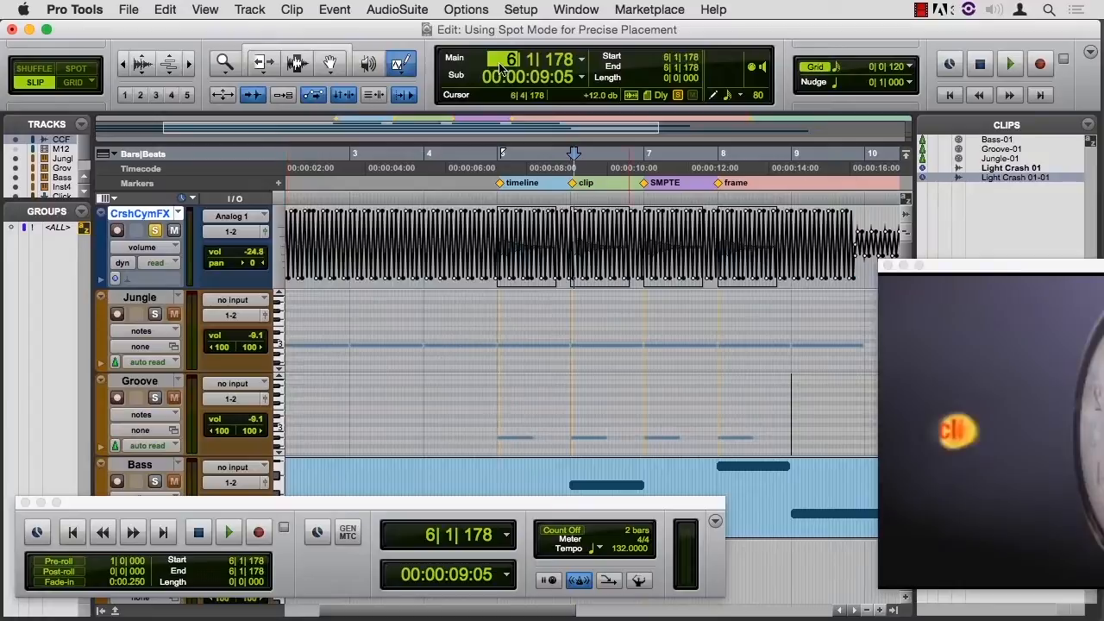
{"action": "left_click", "coordinate": [227, 531]}
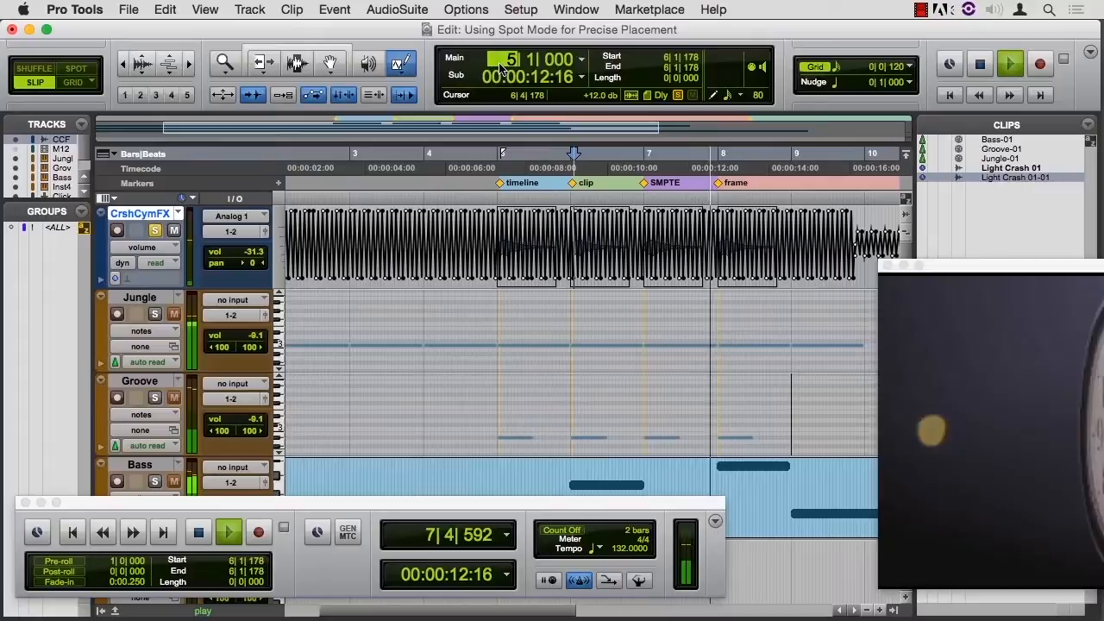
{"action": "left_click", "coordinate": [228, 532]}
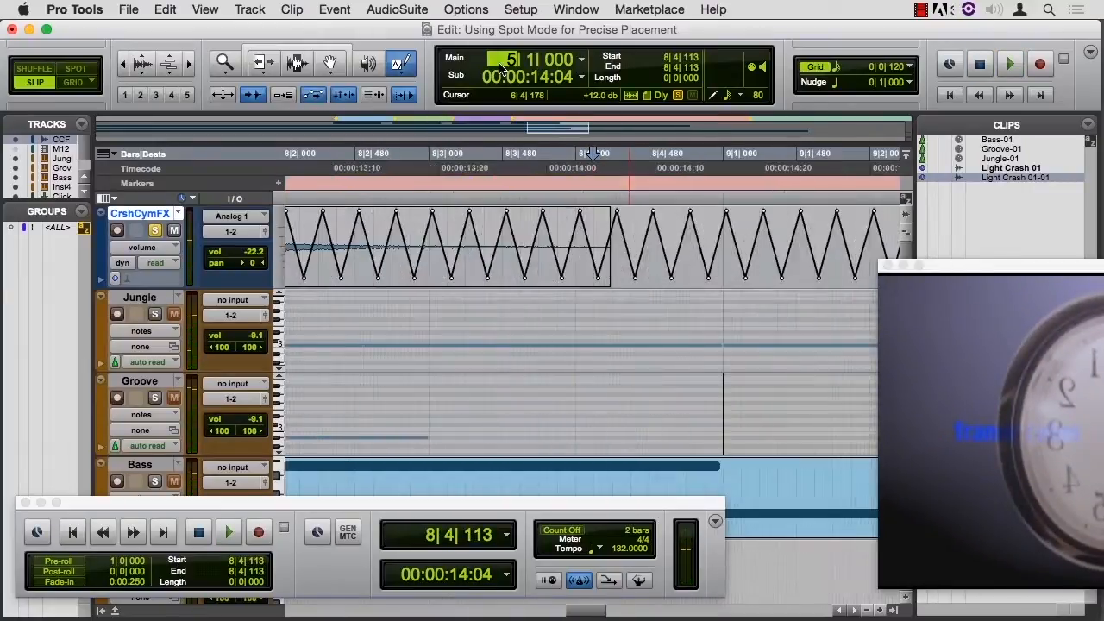
{"action": "left_click", "coordinate": [907, 67]}
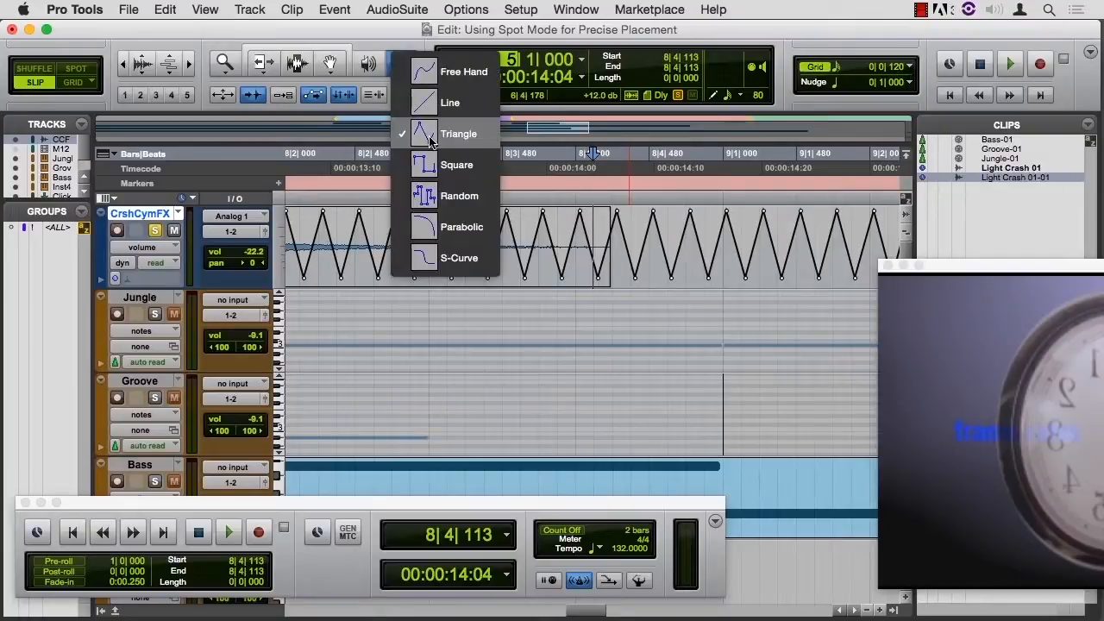
{"action": "mouse_move", "coordinate": [431, 102]}
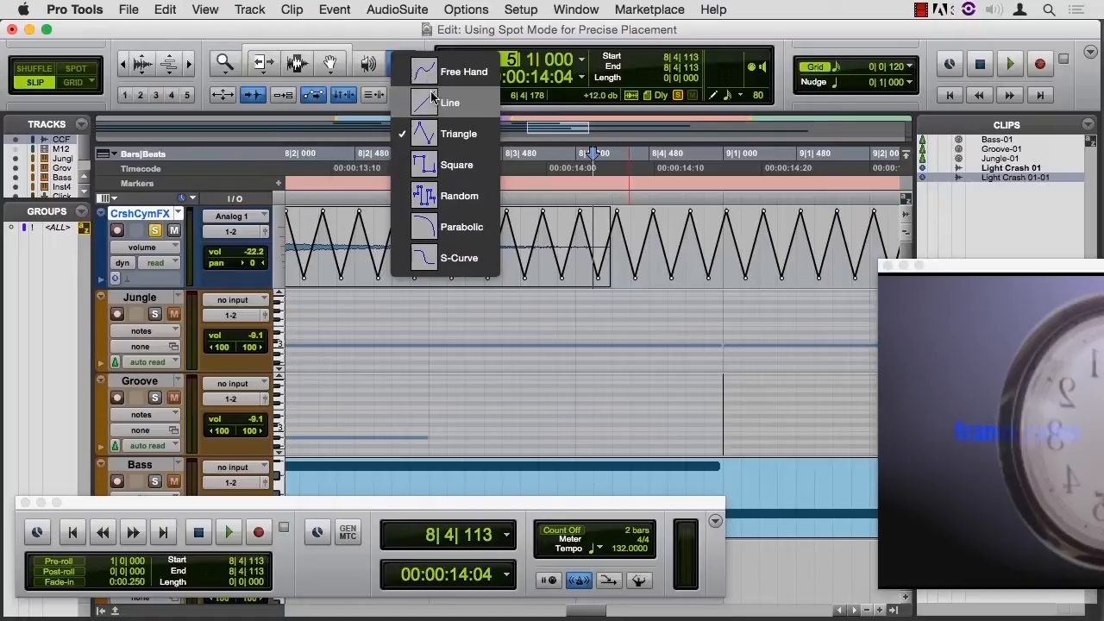
{"action": "mouse_move", "coordinate": [431, 138]}
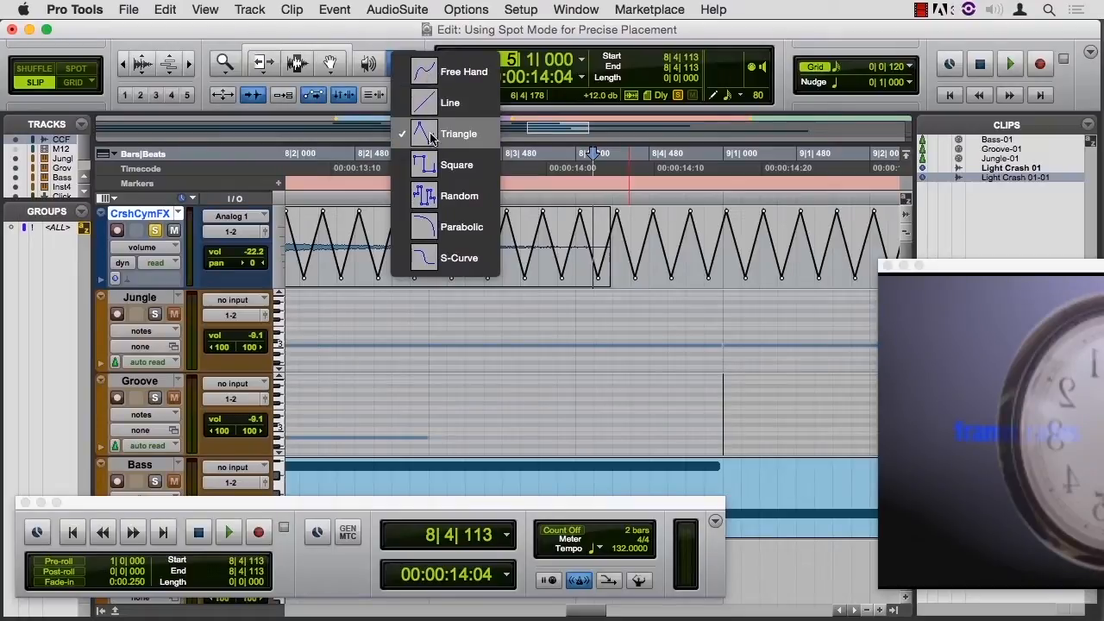
{"action": "left_click", "coordinate": [459, 134]}
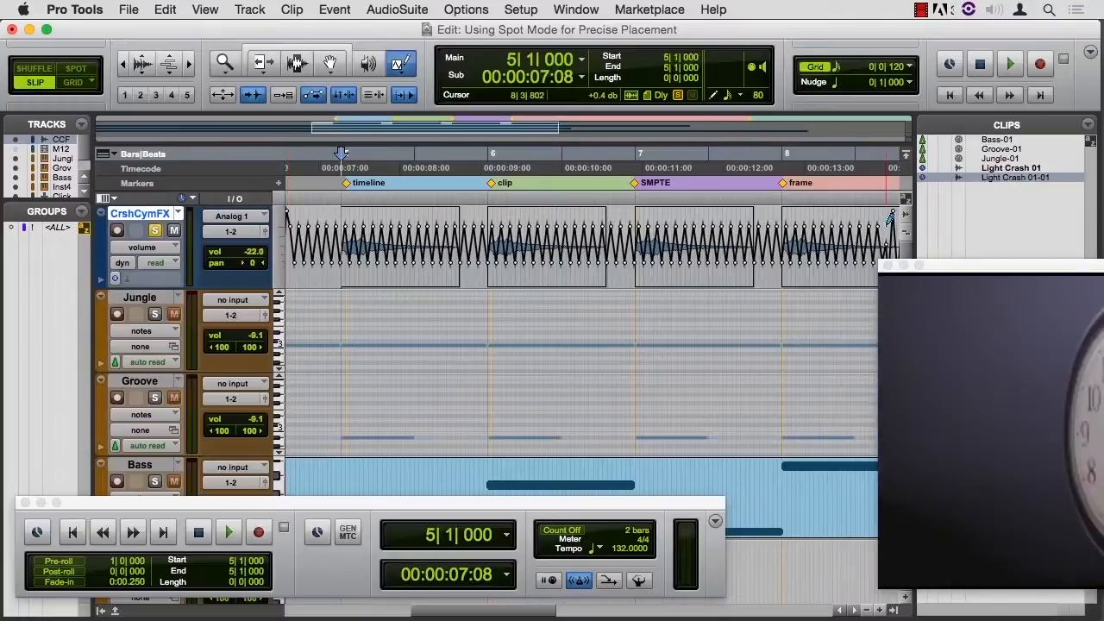
Step: Play back the crash clips with the shallower triangle volume automation and return to session start
{"action": "left_click", "coordinate": [228, 531]}
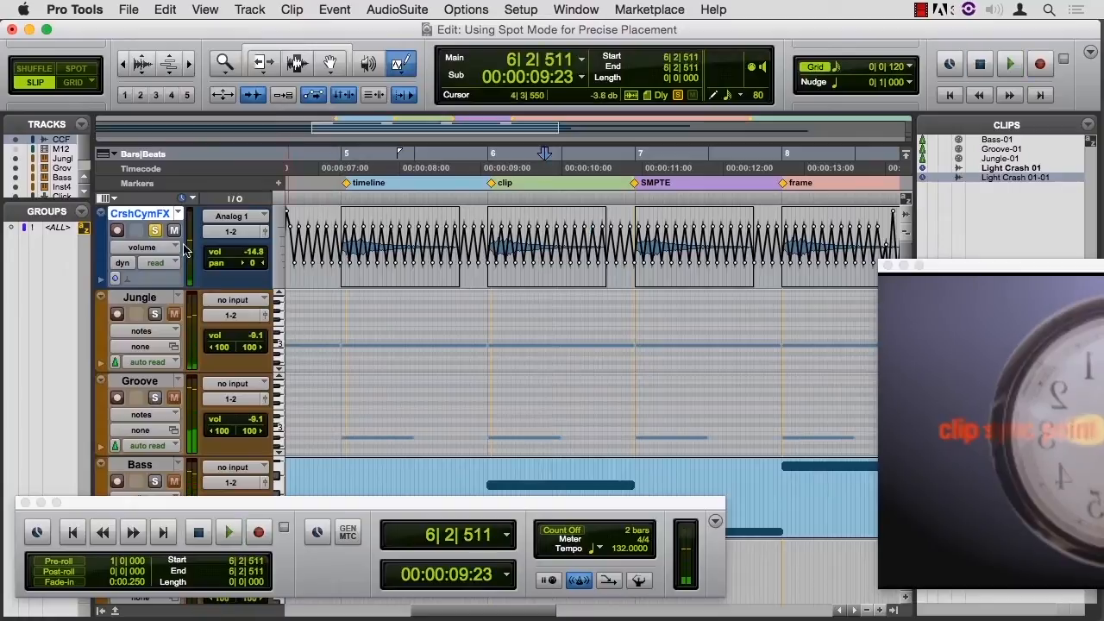
{"action": "left_click", "coordinate": [228, 531]}
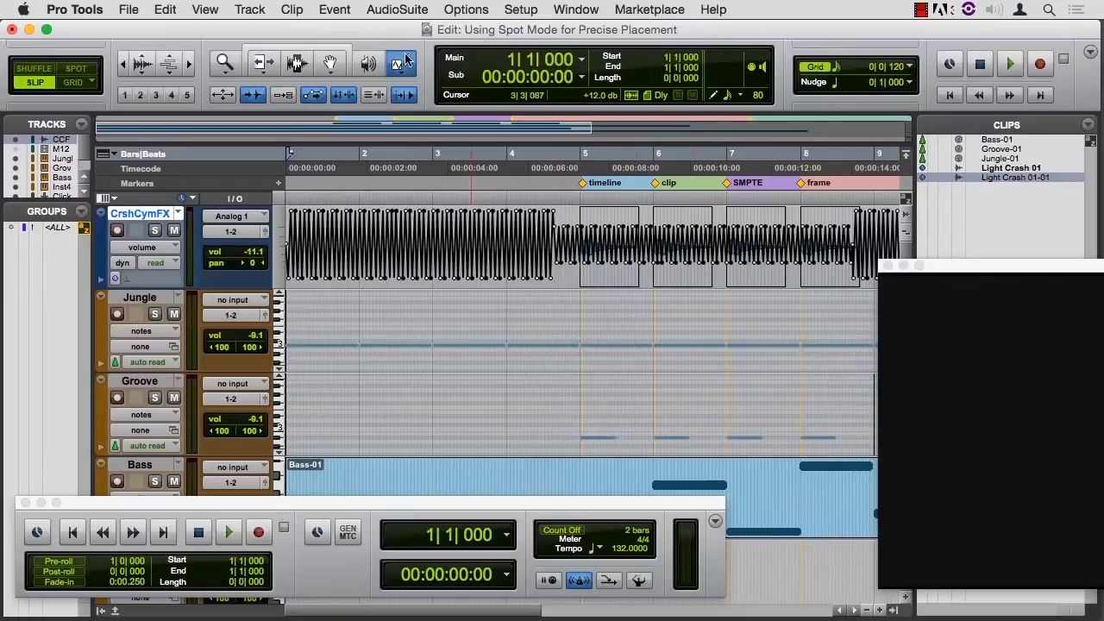
{"action": "mouse_move", "coordinate": [400, 64]}
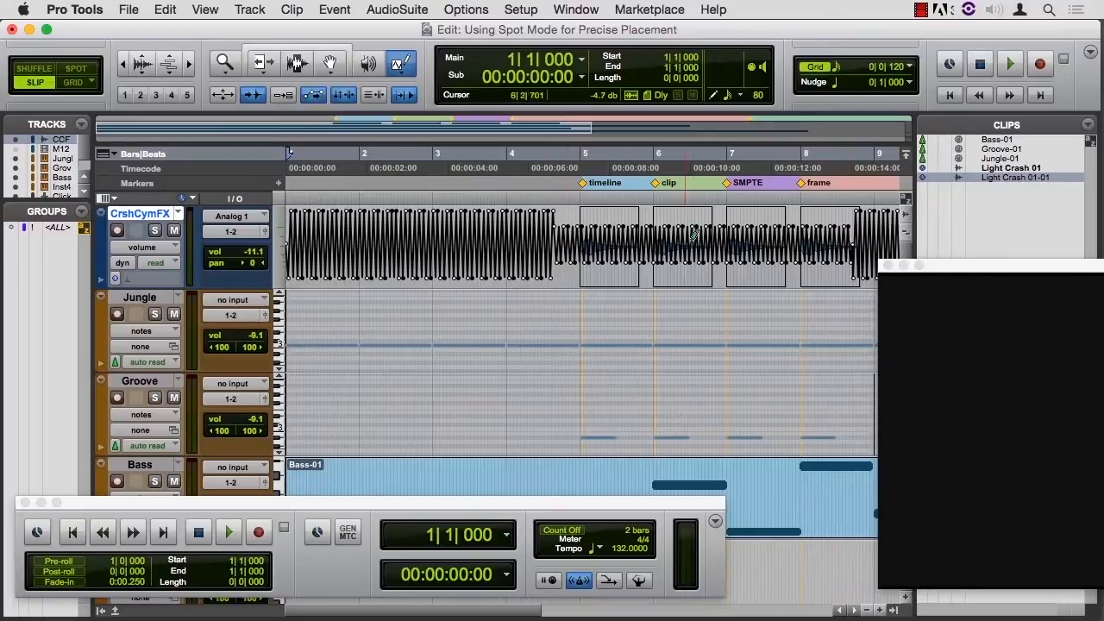
{"action": "mouse_move", "coordinate": [797, 245]}
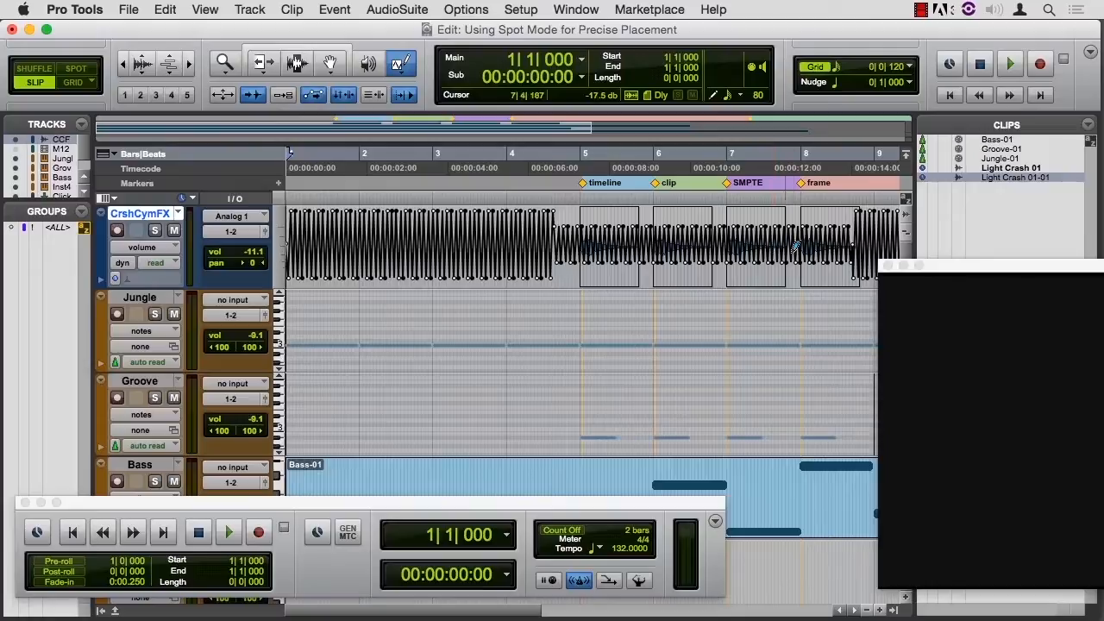